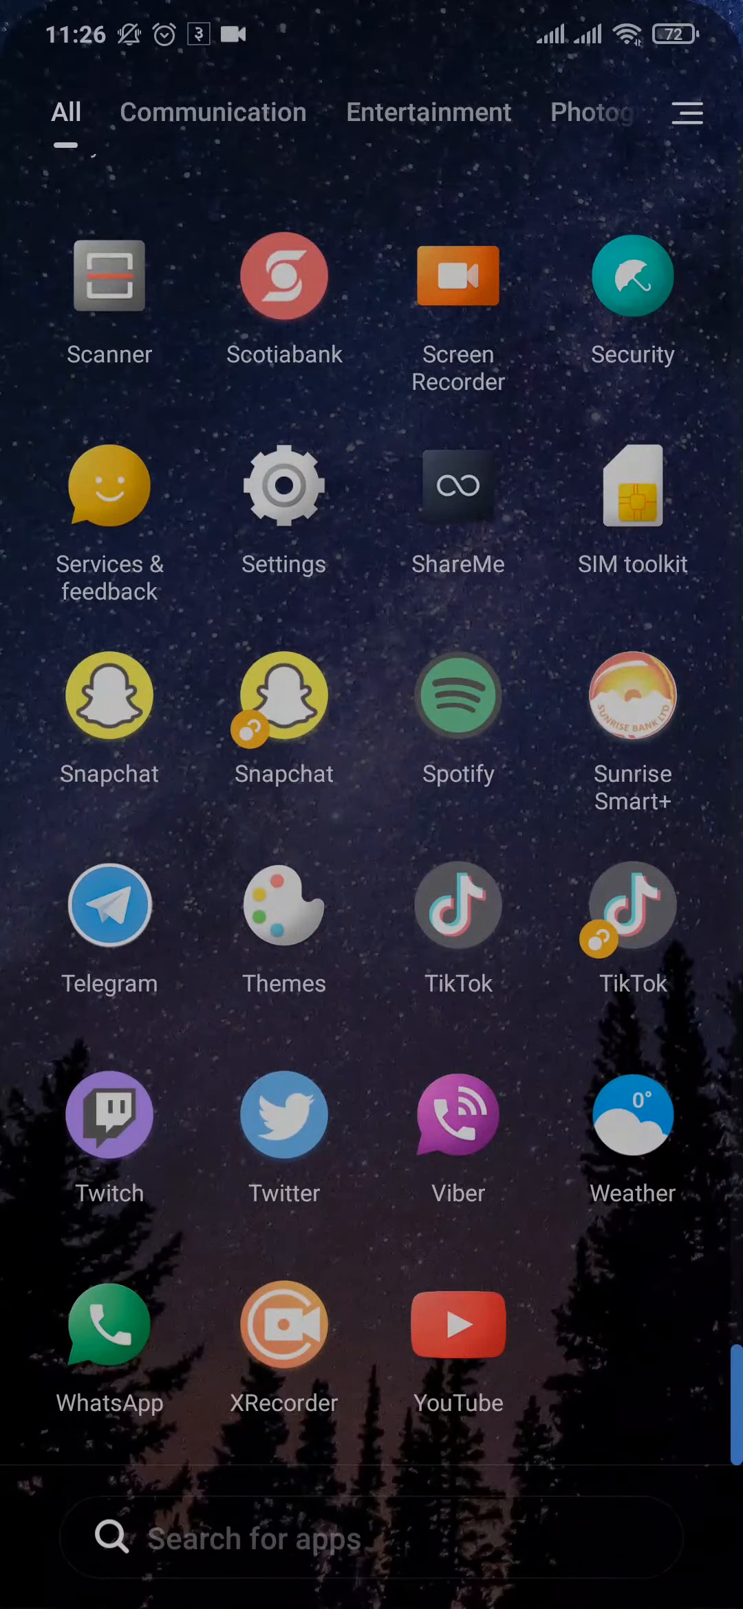
Launch the Twitch app from the Android app drawer.
click(108, 1115)
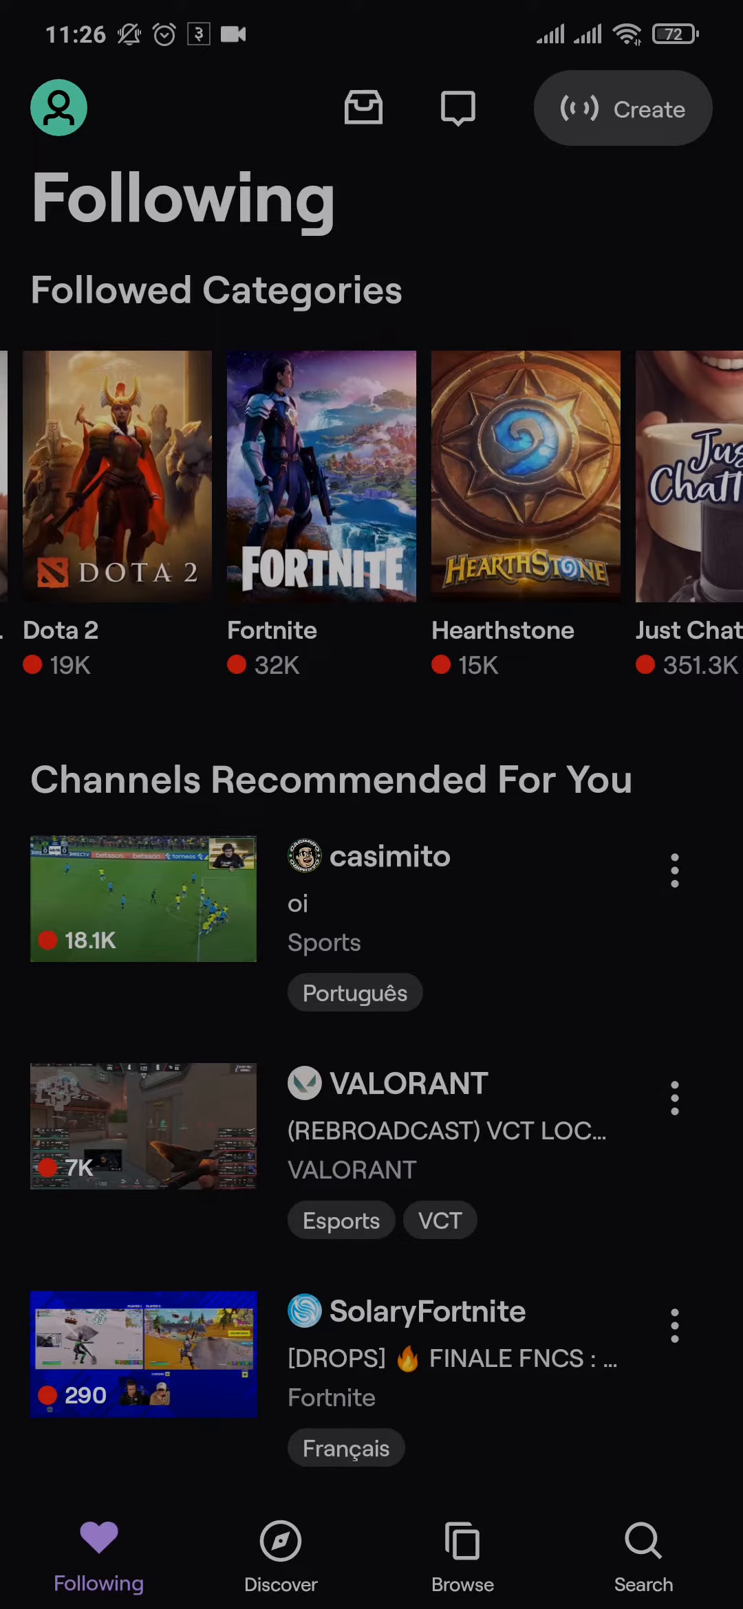
Open casimito's recommended live sports stream and show its player controls.
click(144, 898)
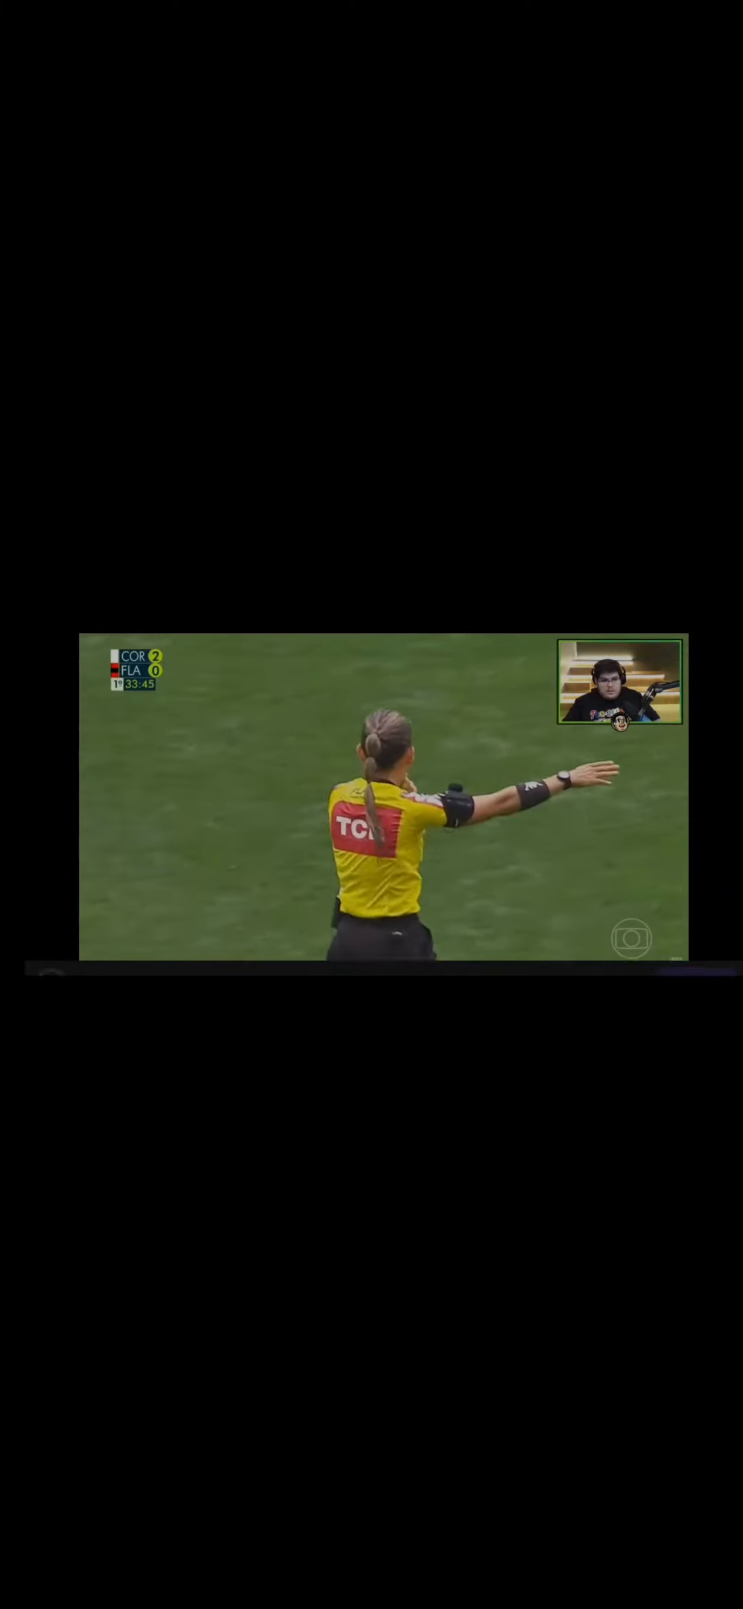
click(382, 800)
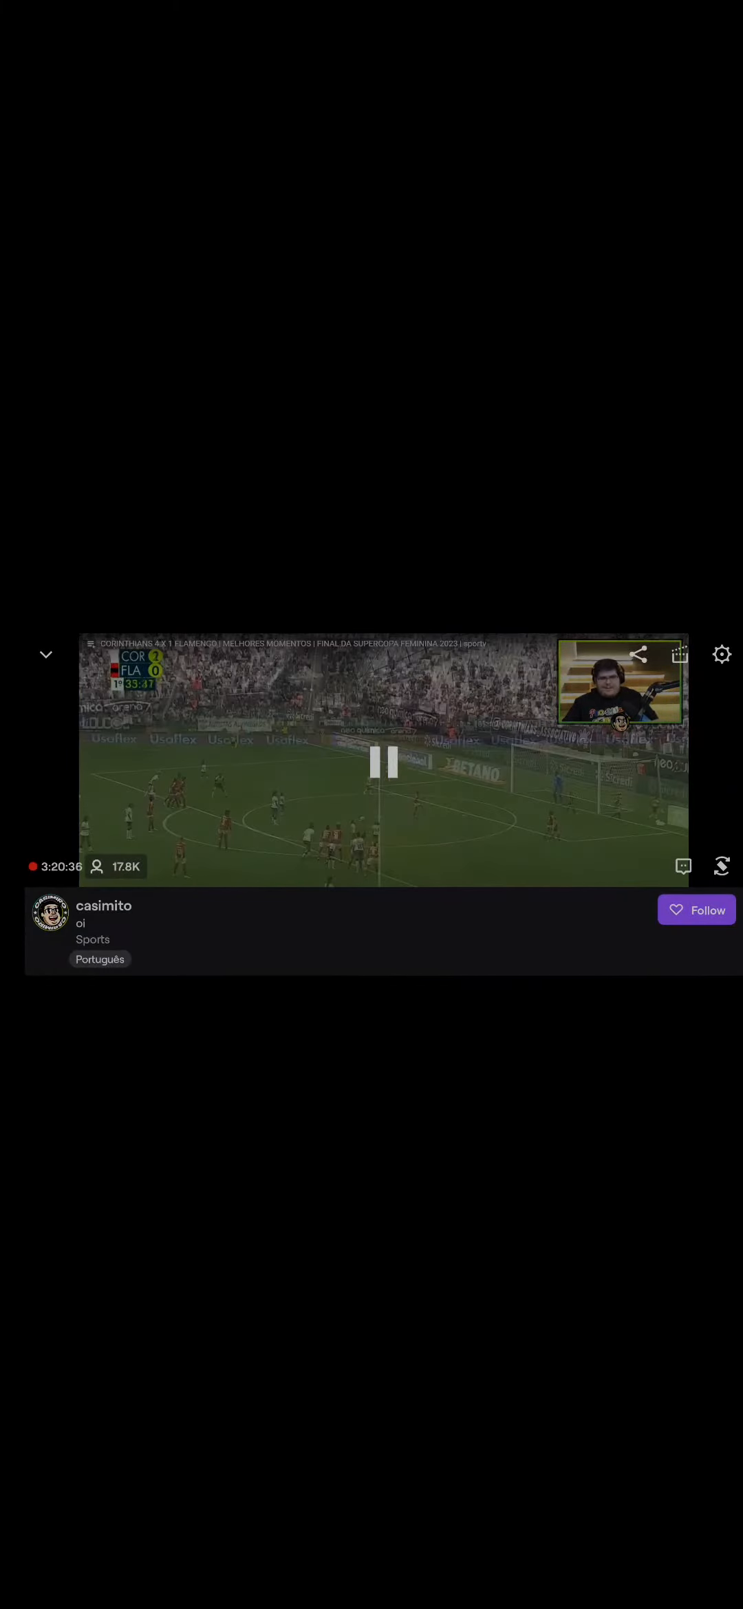